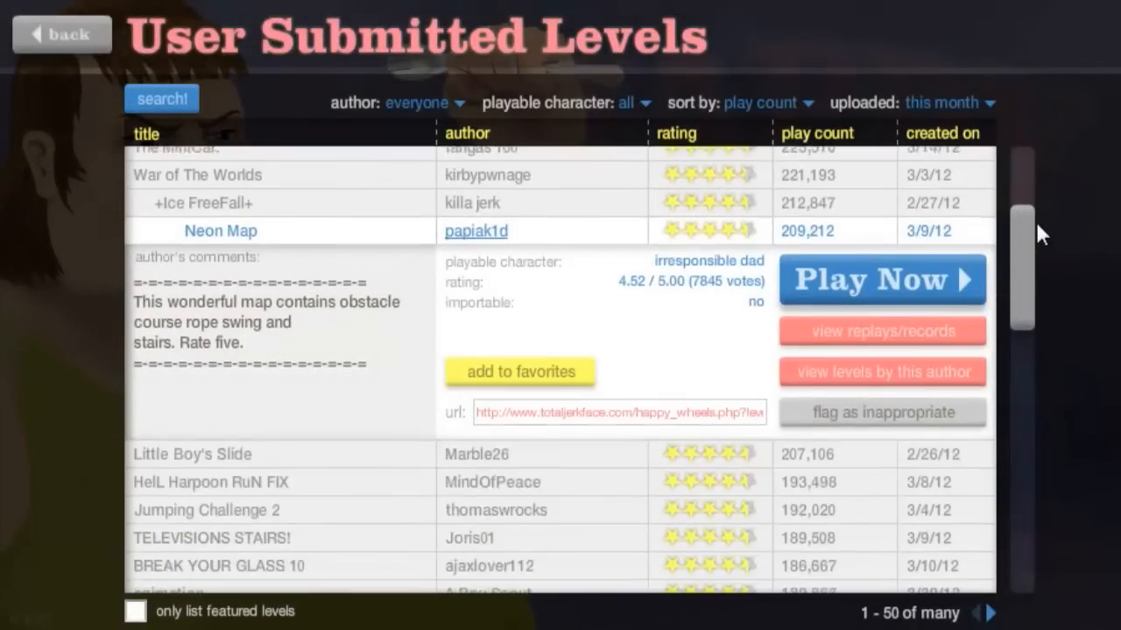
- Scroll the level list to TELEVISIONS STAIRS! by Joris01, rated 4.54
scroll("down", 3)
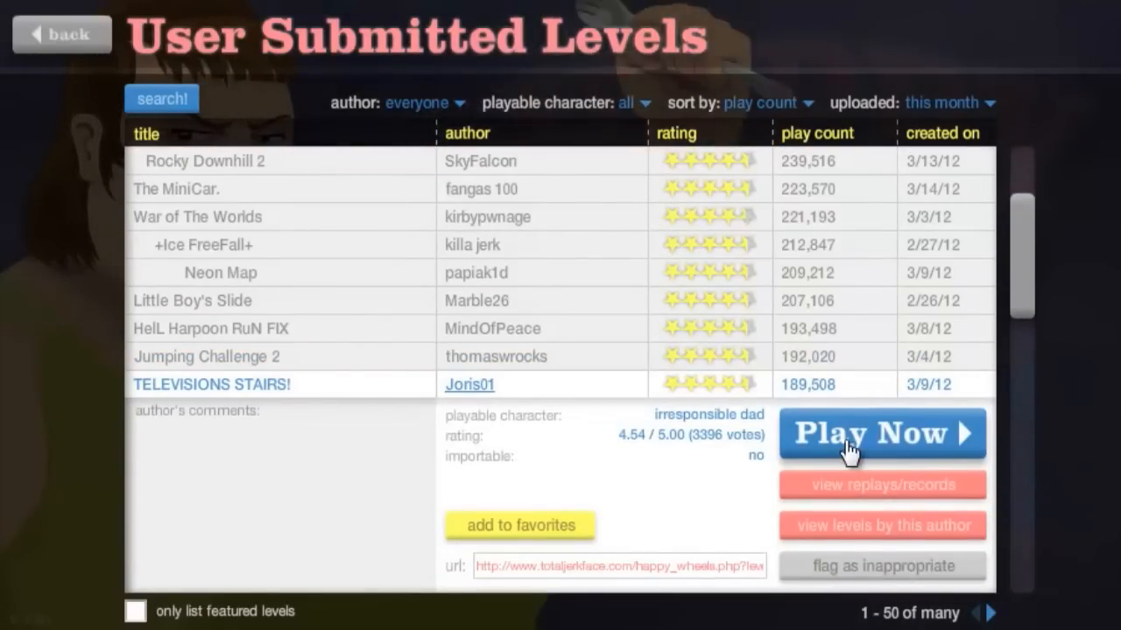
- Finish TELEVISIONS STAIRS! in 15.63 s, then pick BREAK YOUR GLASS 10 by ajaxlover112
left_click(881, 434)
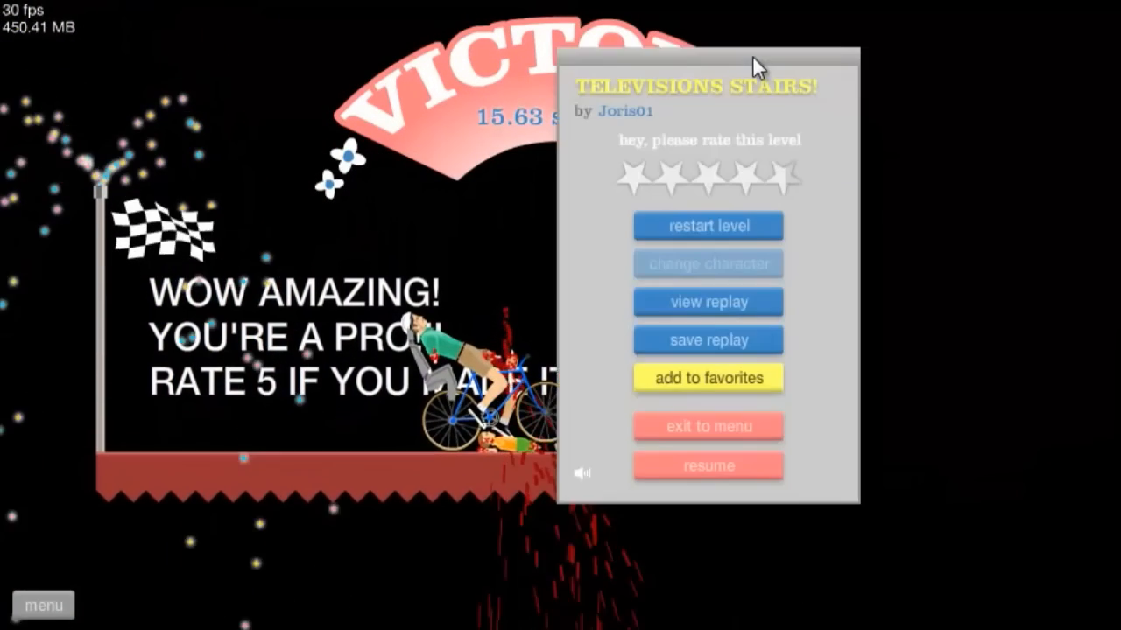
left_click(707, 427)
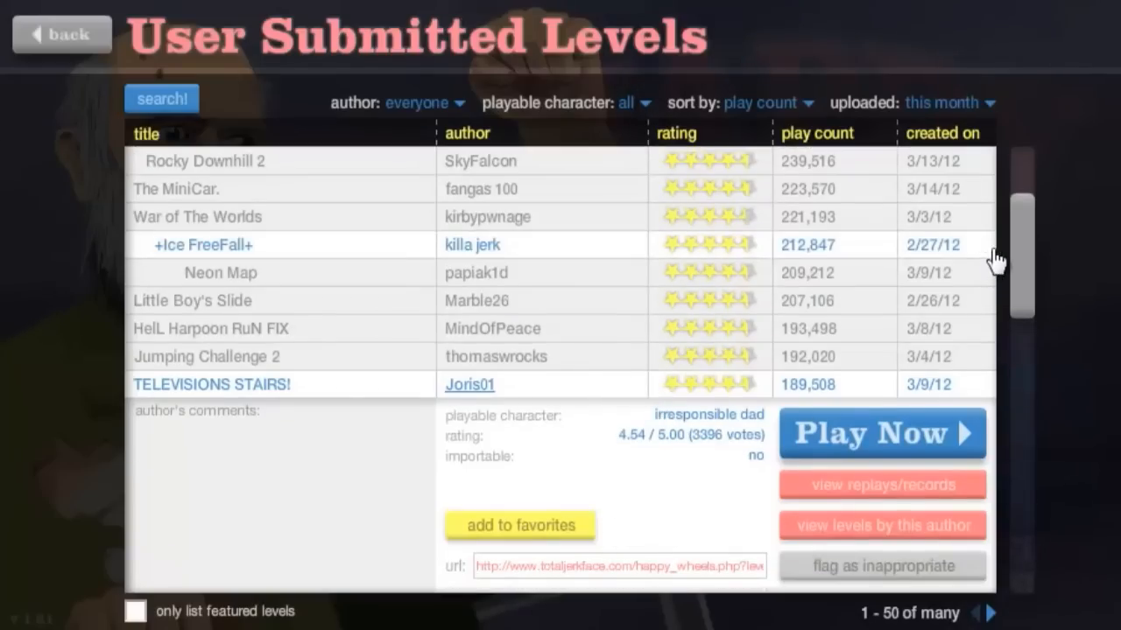
scroll("down", 3)
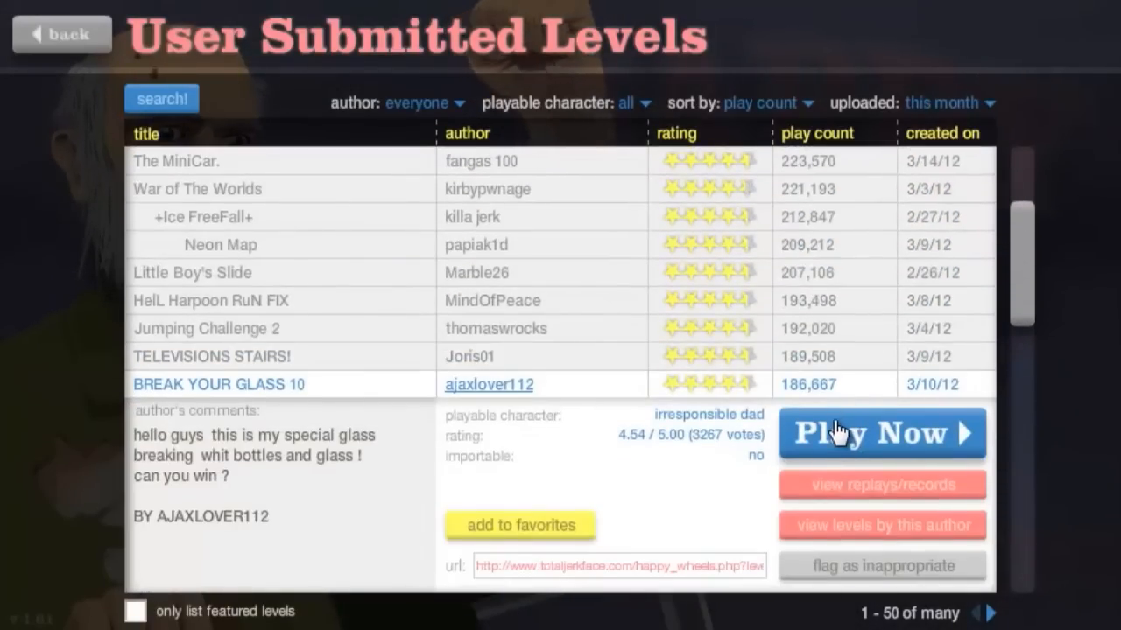
- Play BREAK YOUR GLASS 10 until its in-level rating and options panel appears
left_click(881, 433)
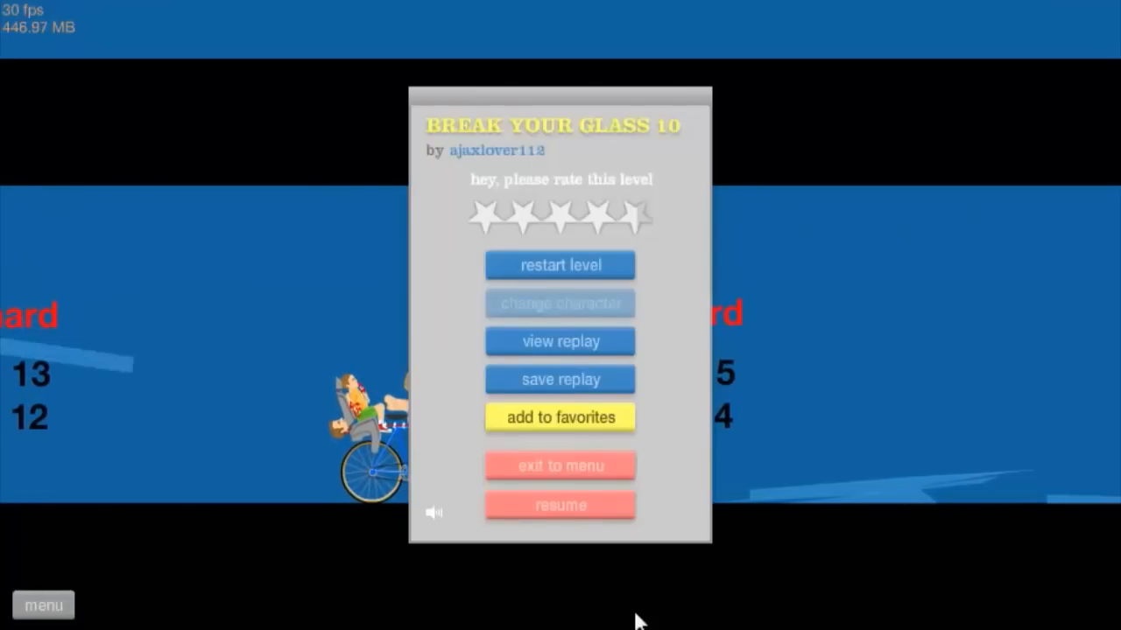
- Quit BREAK YOUR GLASS 10 and scroll the list past =OPTIMUS PRIME= by eggroll246
left_click(559, 465)
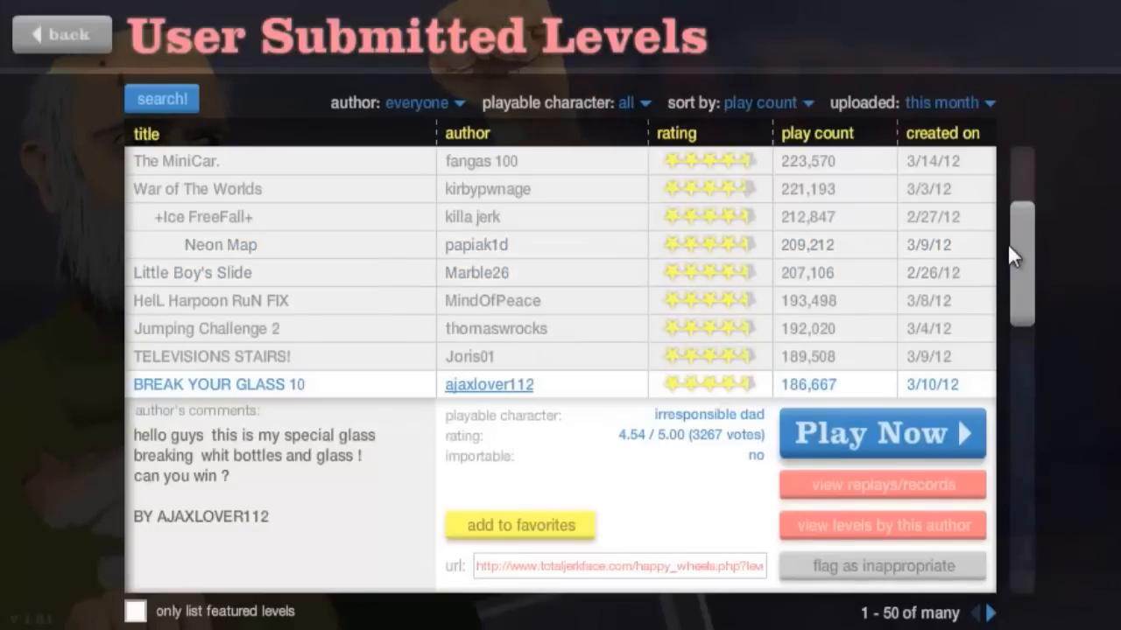
scroll("down", 3)
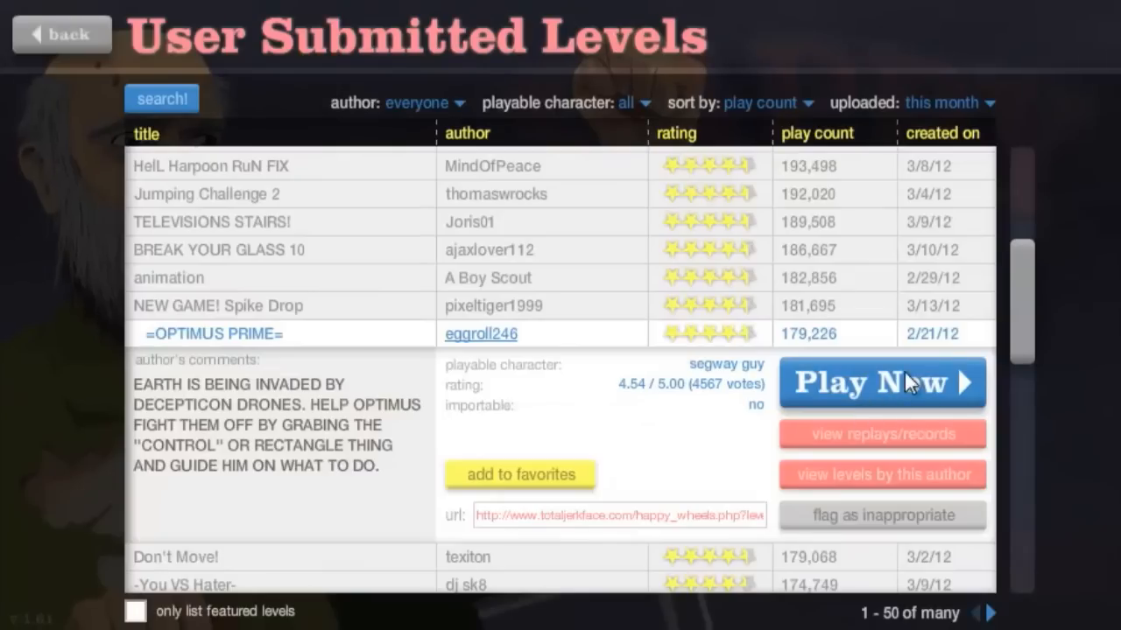
scroll("down", 3)
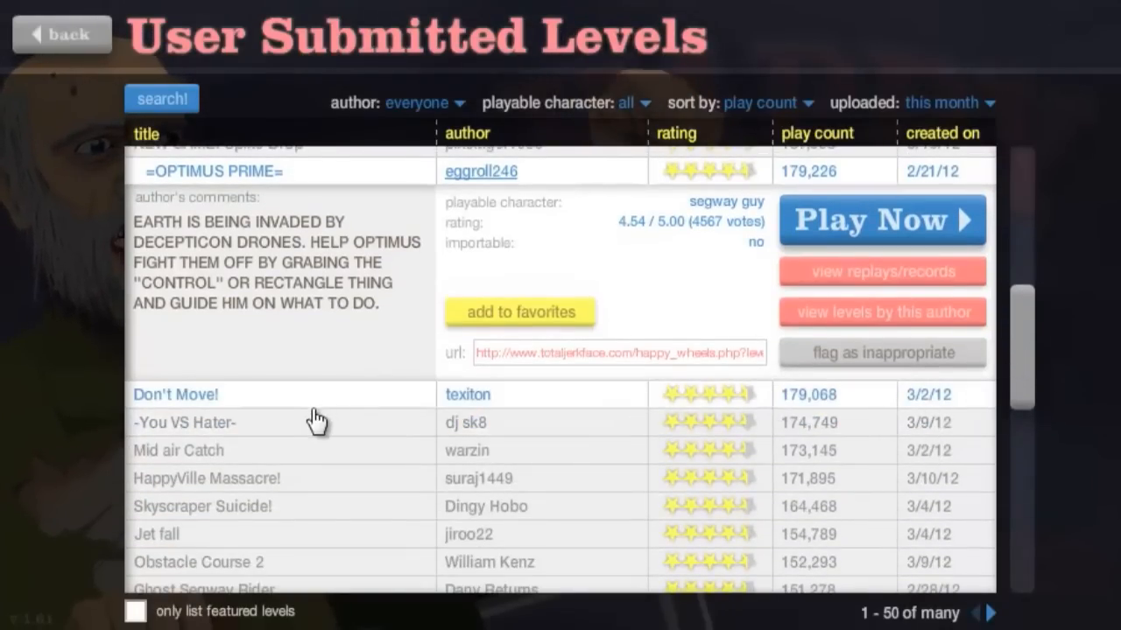
- Play -You VS Hater- by dj sk8 to the finish flag in 18.16 seconds
left_click(882, 220)
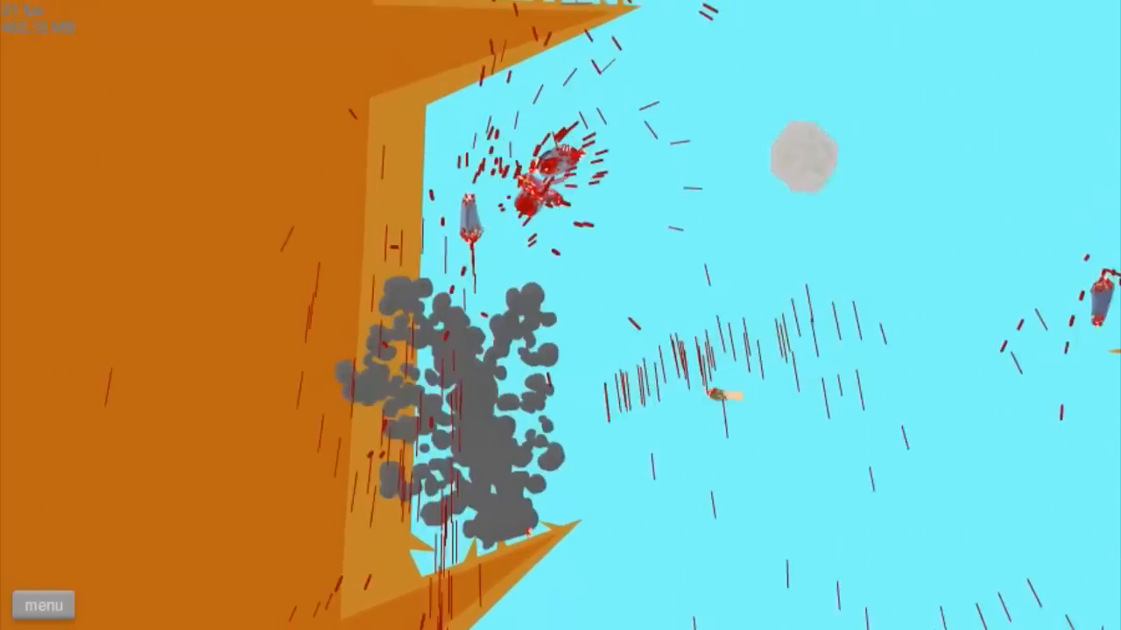
left_click(43, 604)
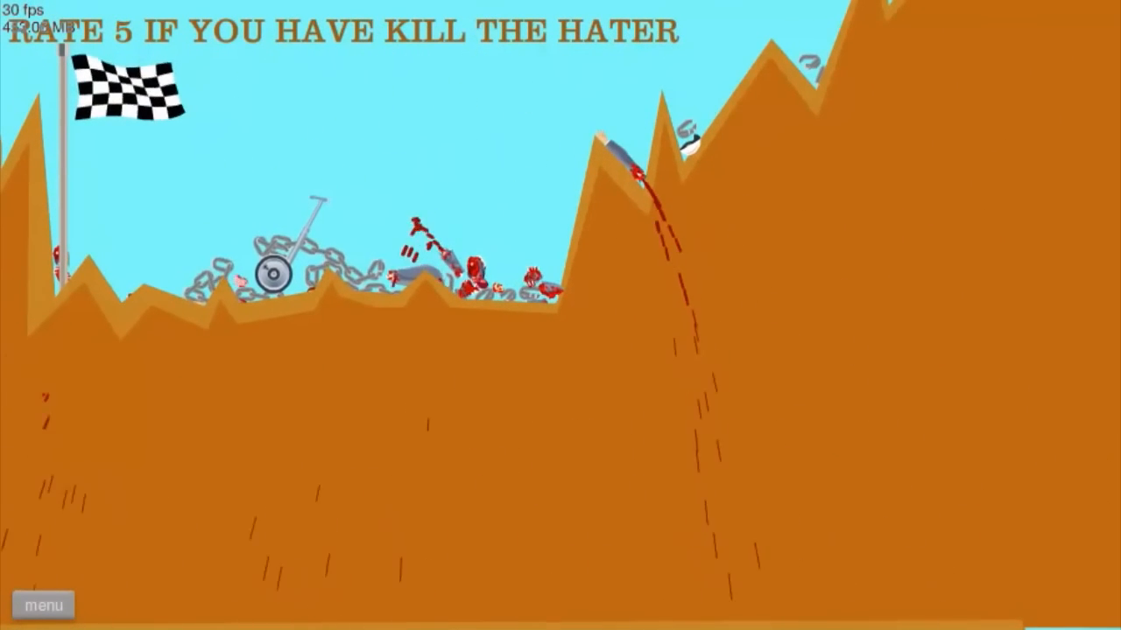
left_click(44, 605)
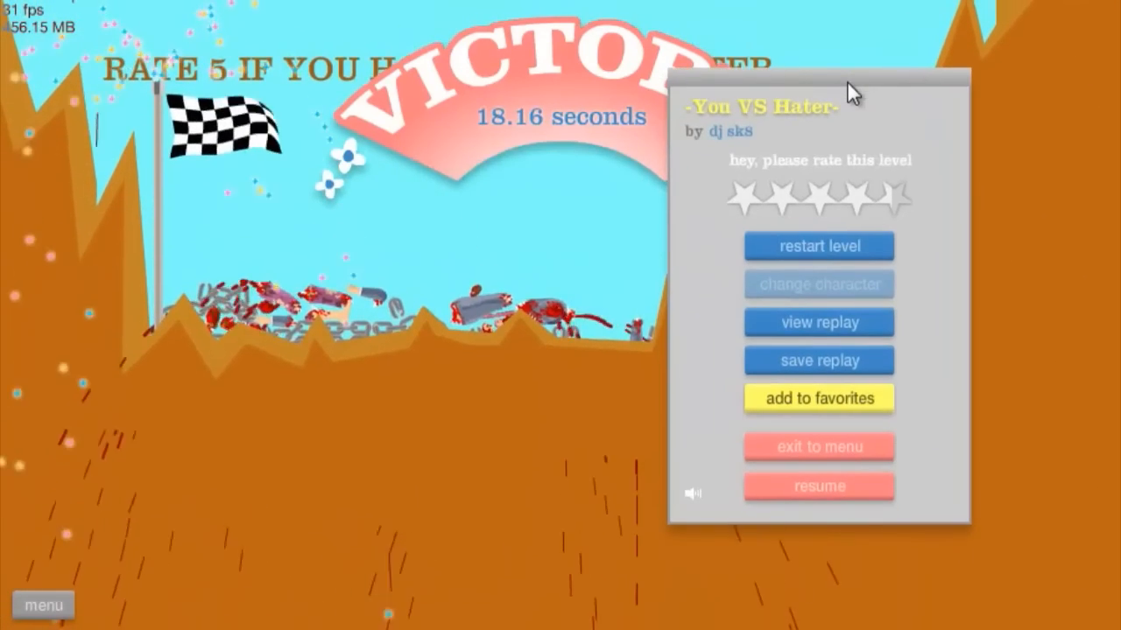
- Leave the finished level and expand HappyVille Massacre! by suraj1449, rated 4.49
left_click(818, 446)
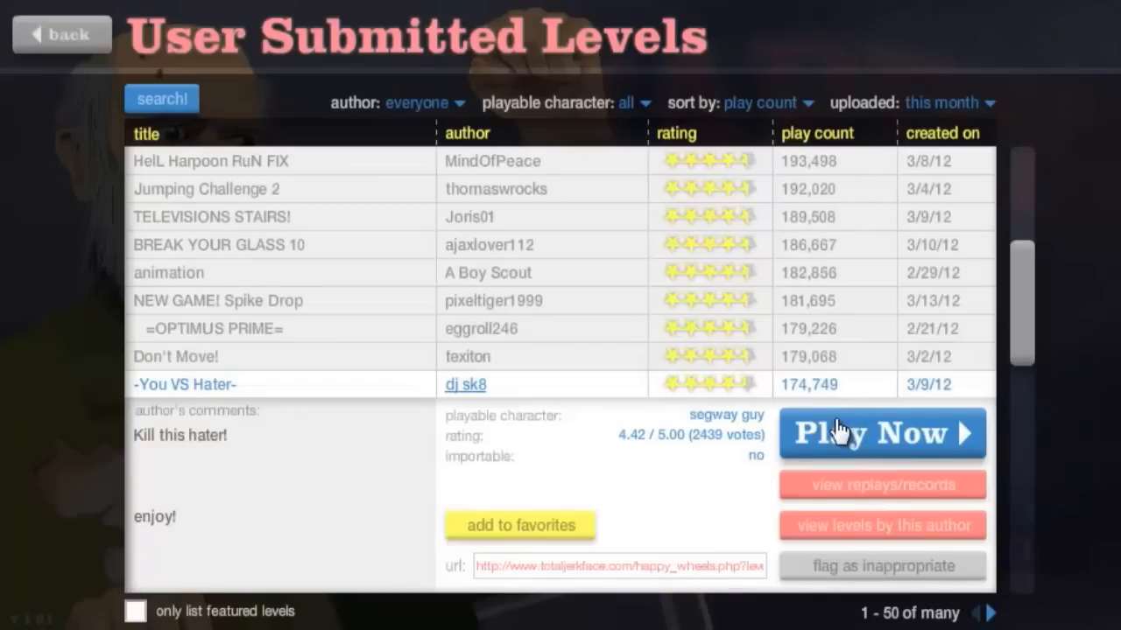
scroll("down", 3)
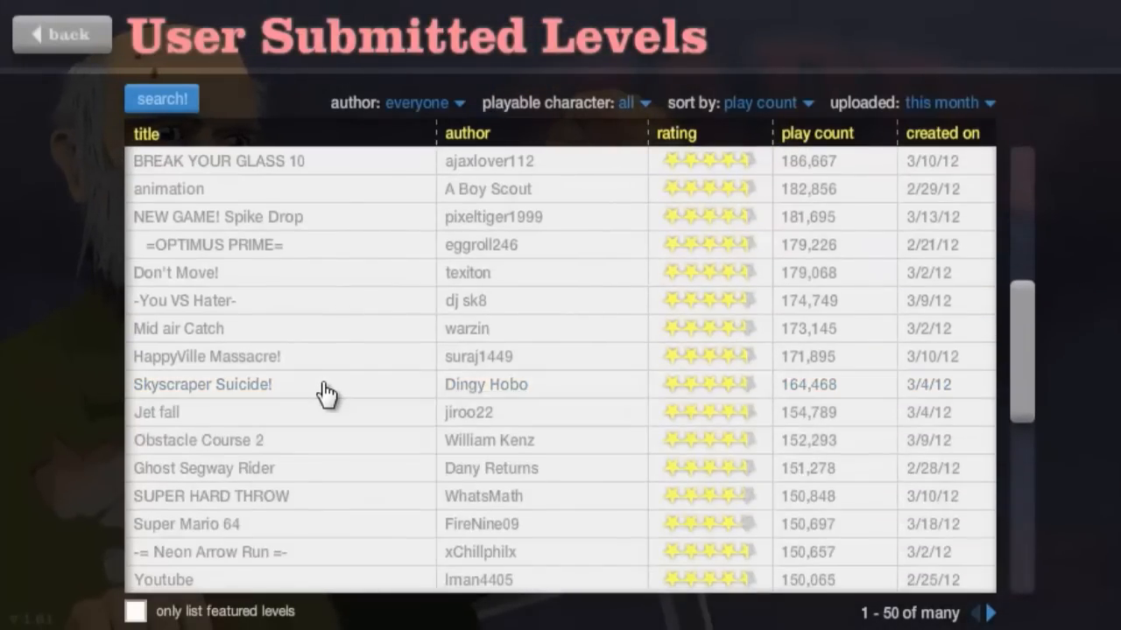
mouse_move(471, 375)
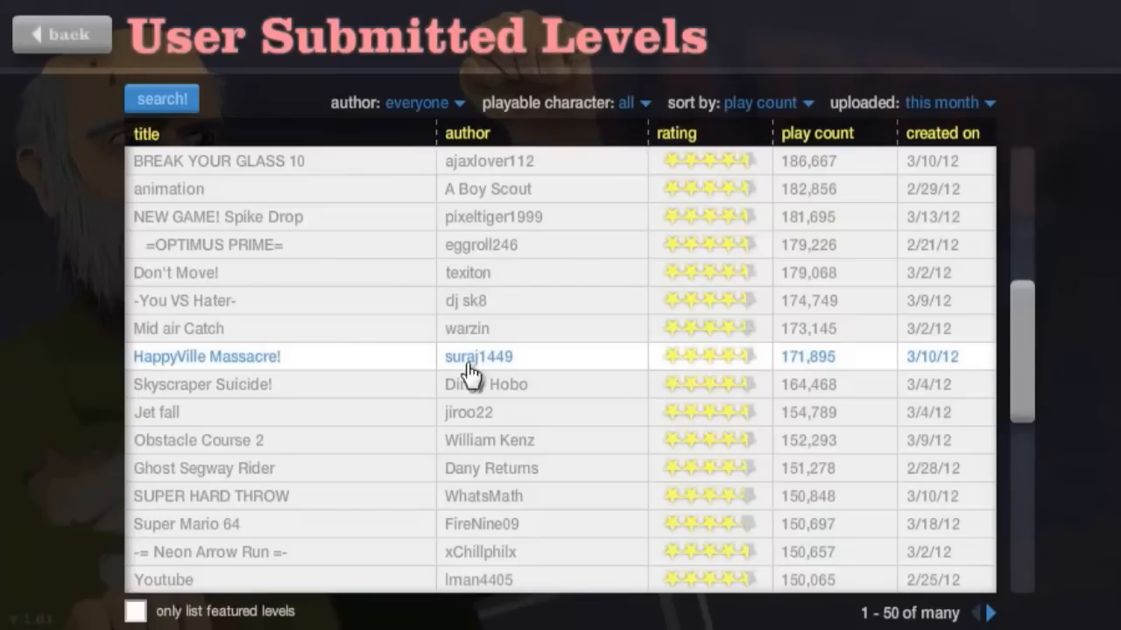
left_click(205, 356)
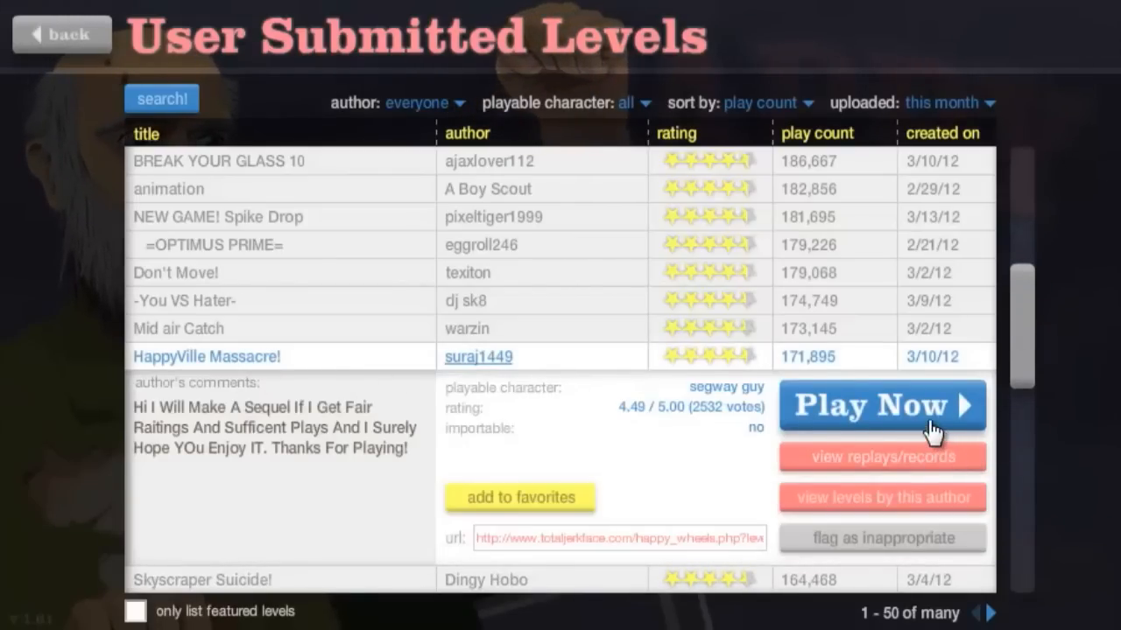
- Complete HappyVille Massacre! in 40.96 seconds and exit back to the level list
left_click(881, 405)
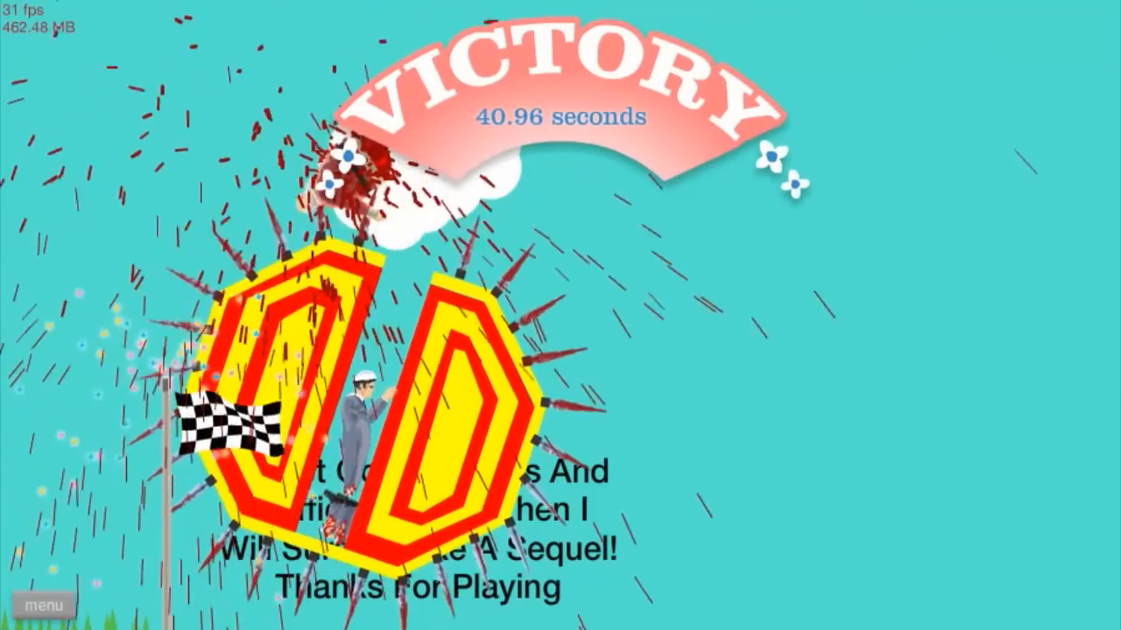
left_click(44, 606)
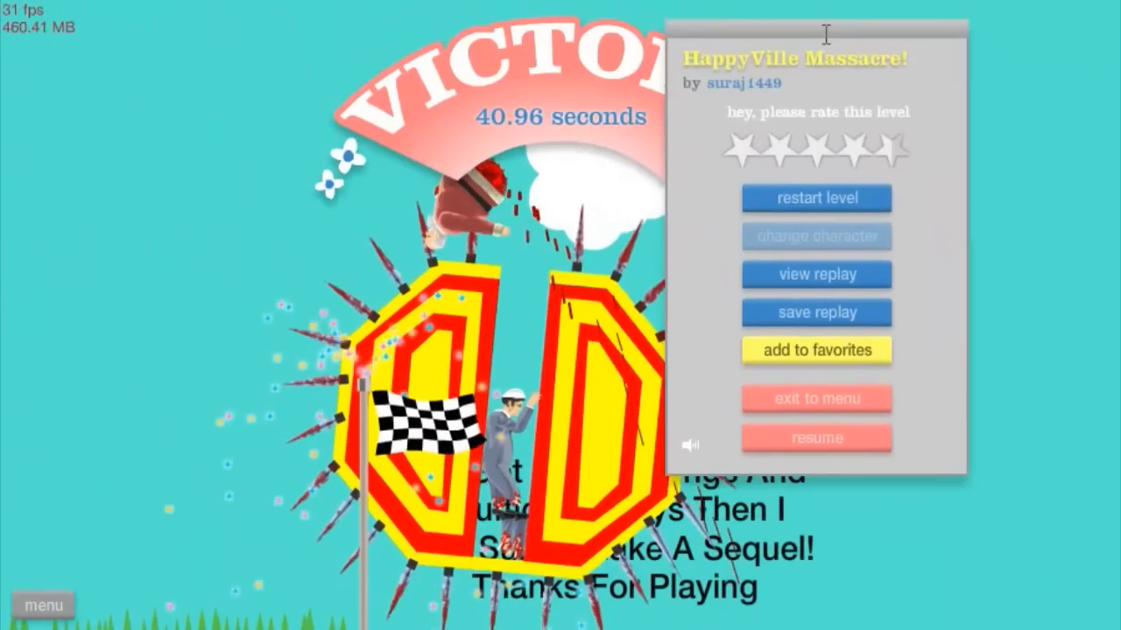
left_click(815, 398)
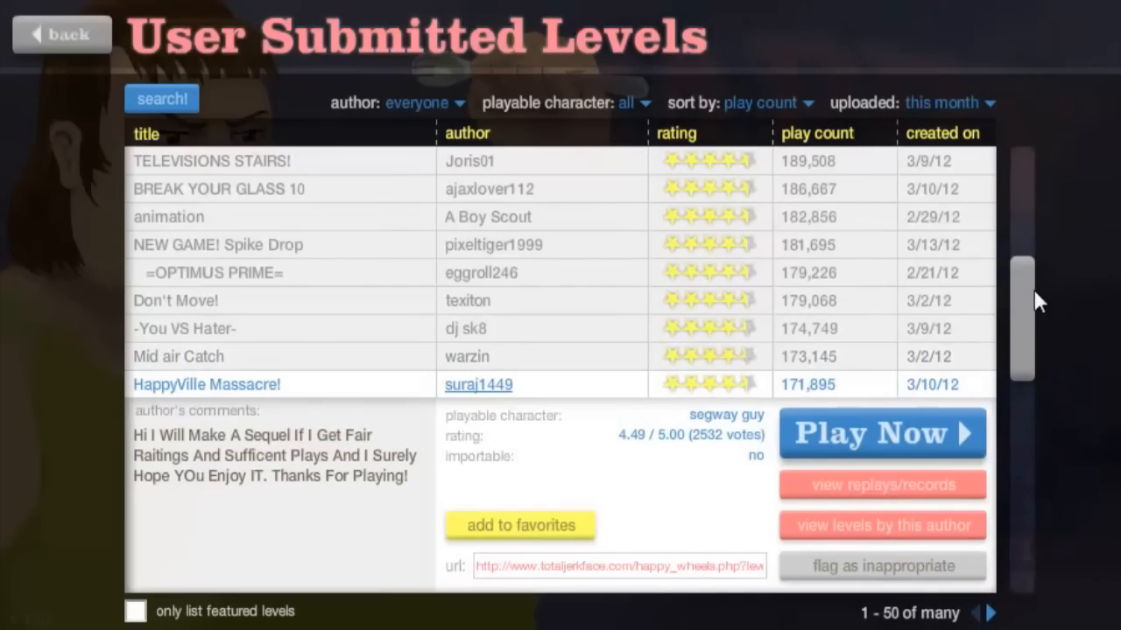
scroll("down", 3)
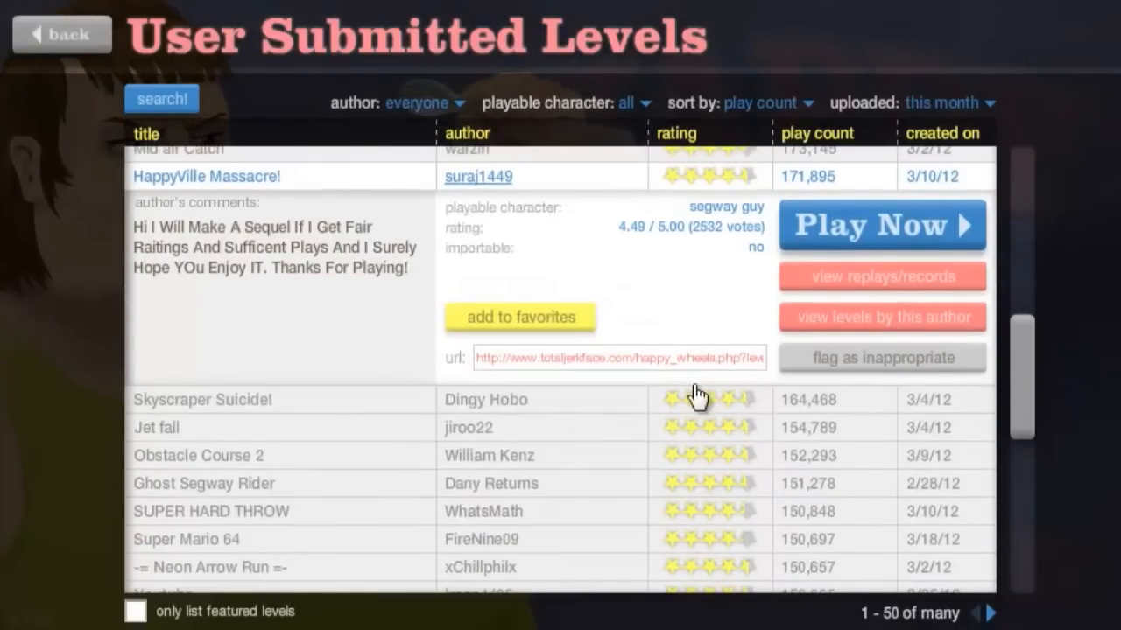
left_click(199, 455)
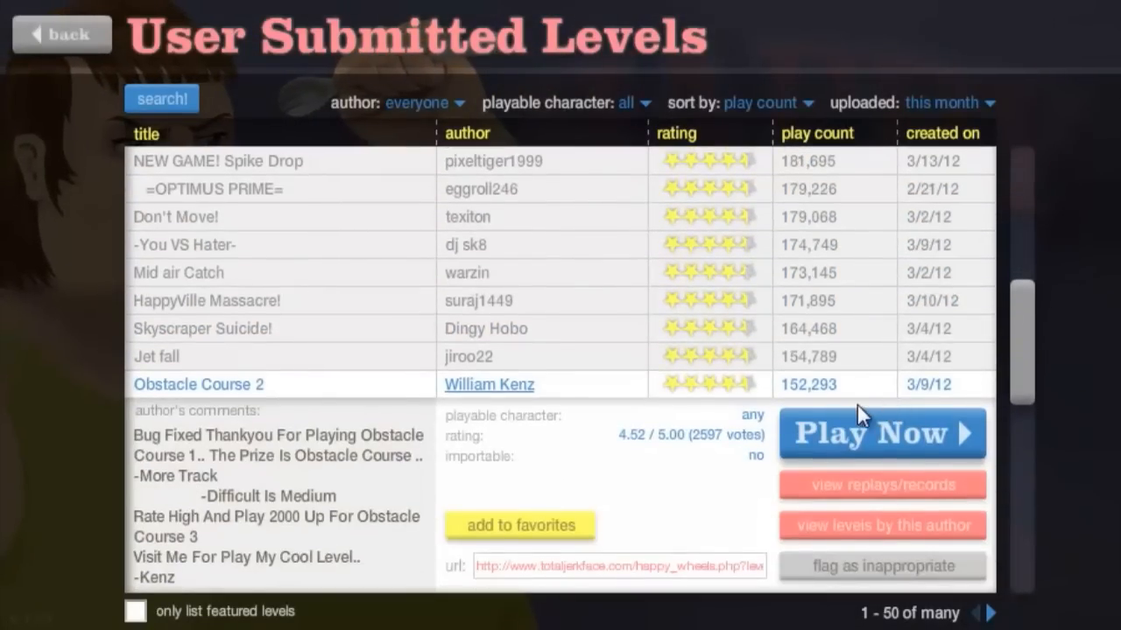
left_click(881, 433)
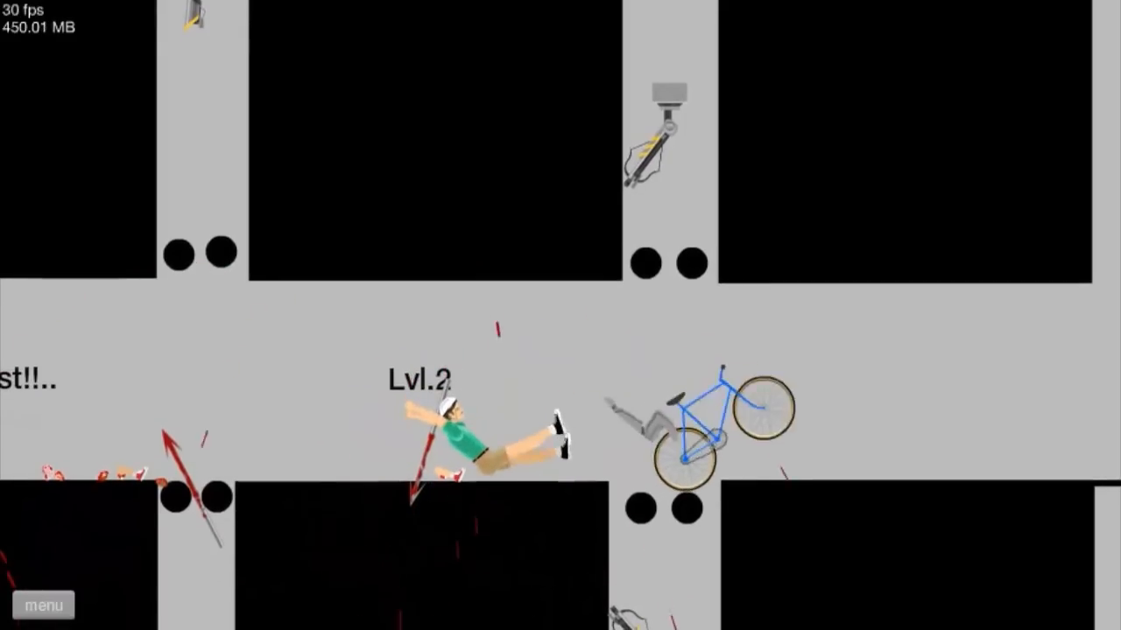
- Ride Obstacle Course 2 through its numbered sections up to Lvl.7
left_click(43, 605)
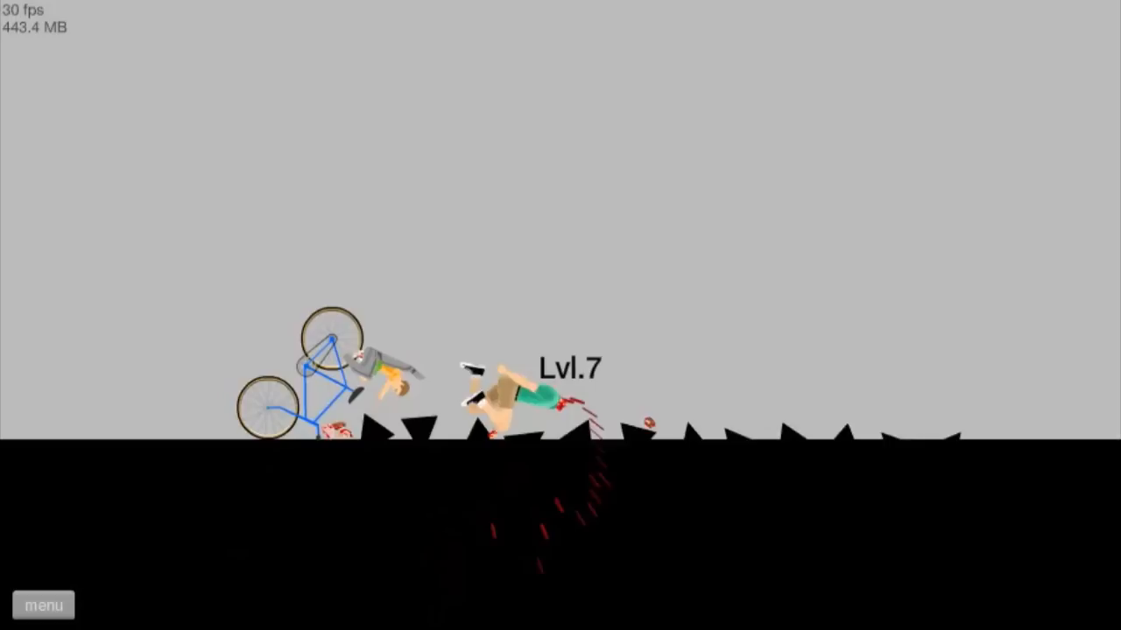
- Continue Obstacle Course 2 past the Lvl.7 crash until back on the level list
left_click(43, 605)
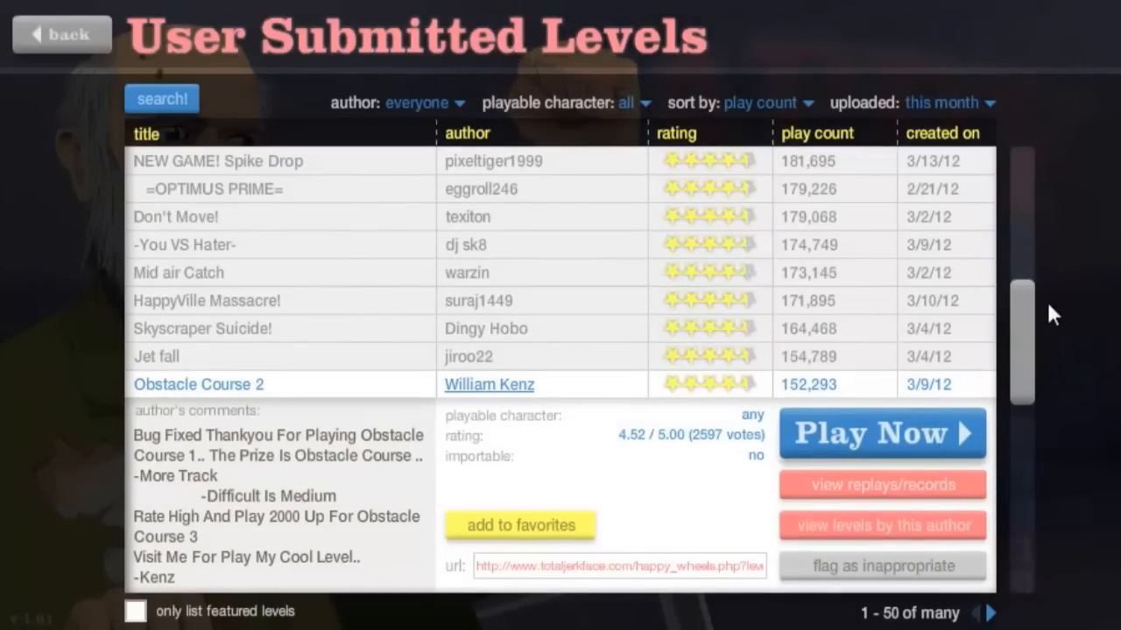
- Load SUPER HARD THROW by WhatsMath and choose the Segway Guy character
scroll("down", 3)
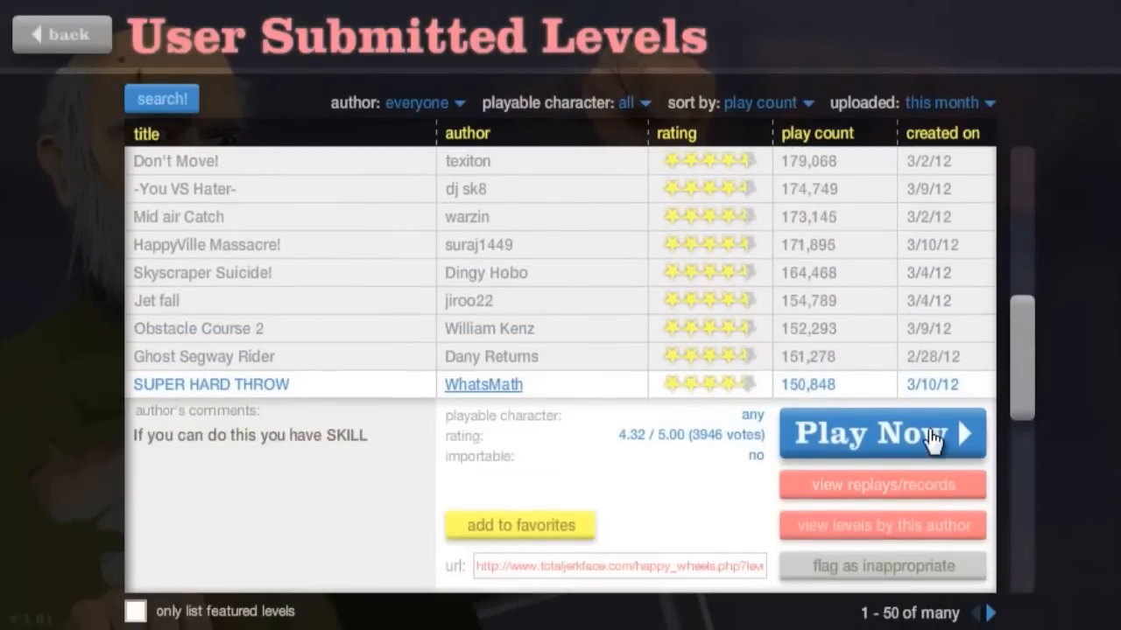
left_click(881, 434)
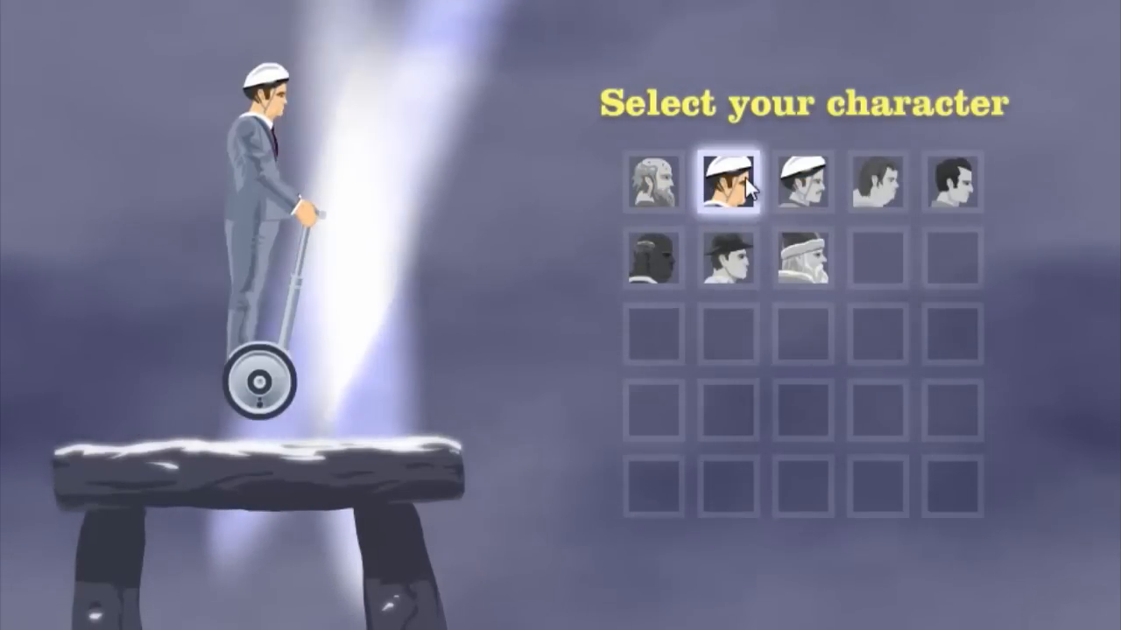
left_click(727, 184)
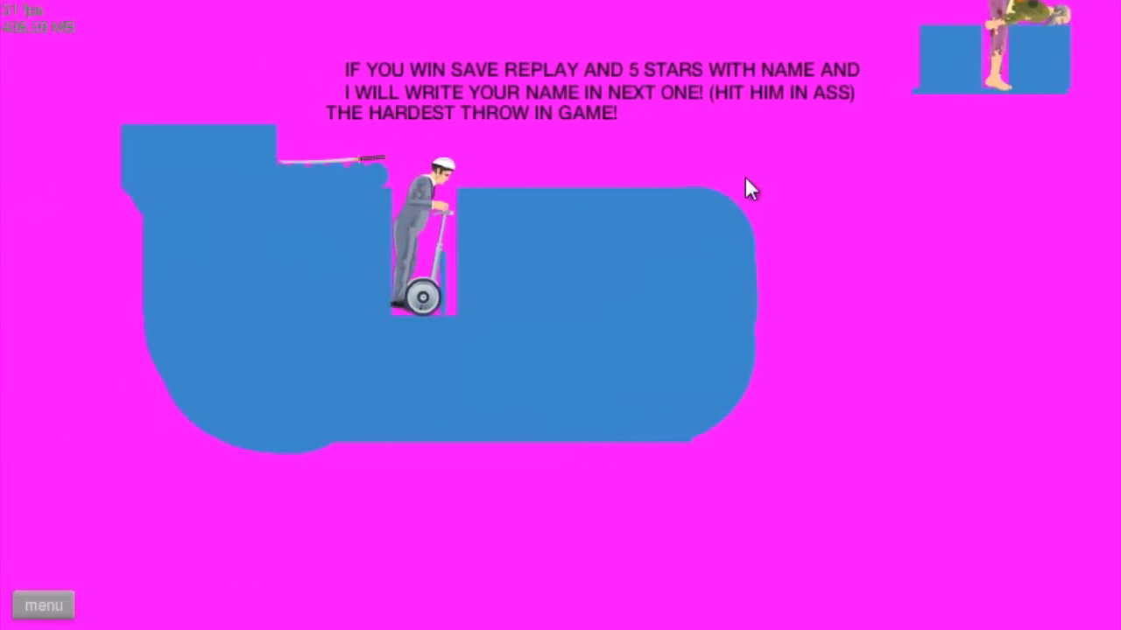